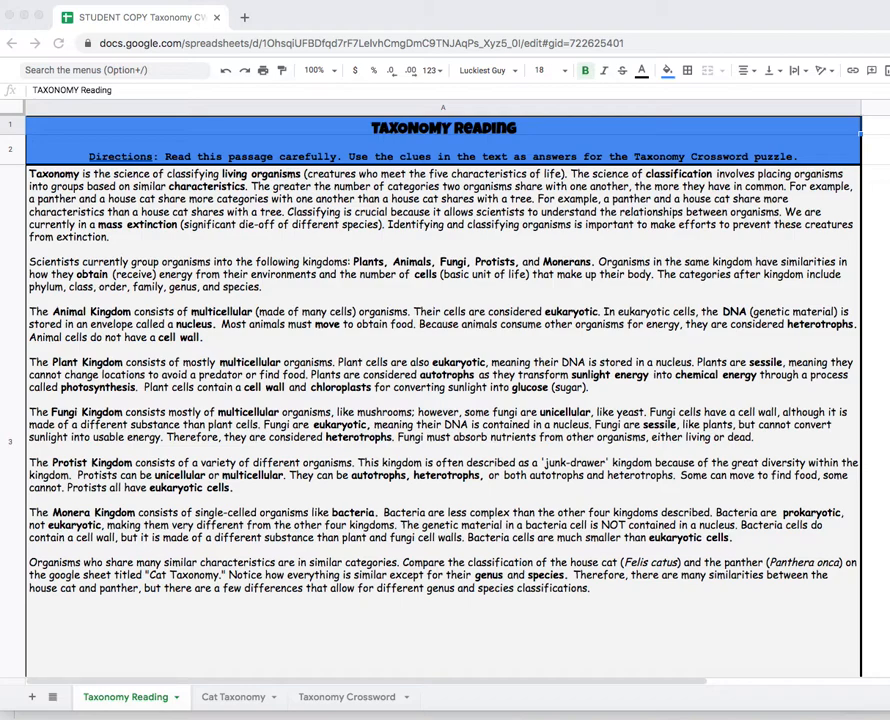
mouse_move(168, 696)
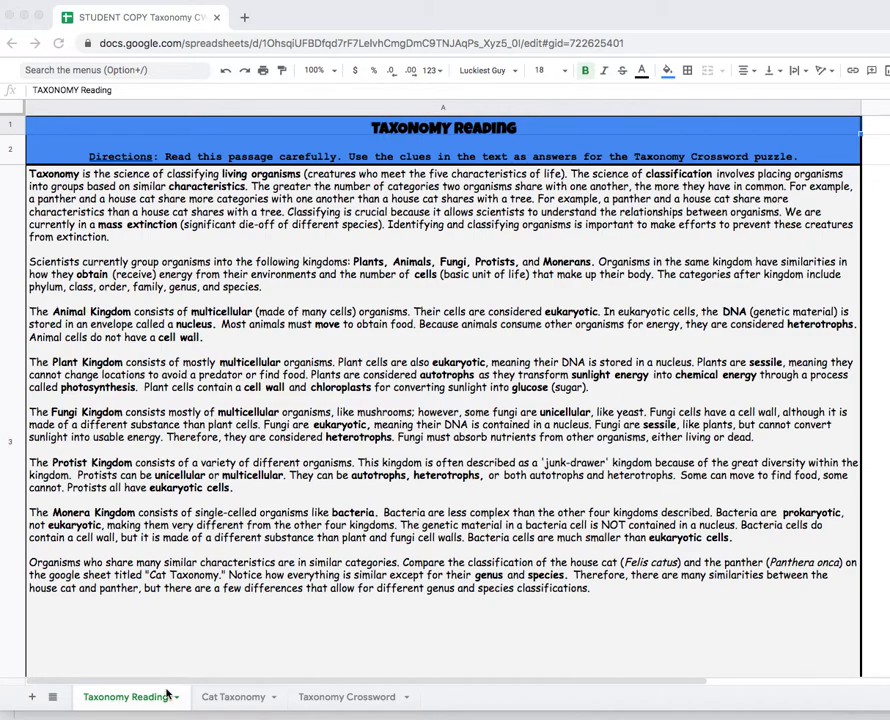
mouse_move(324, 698)
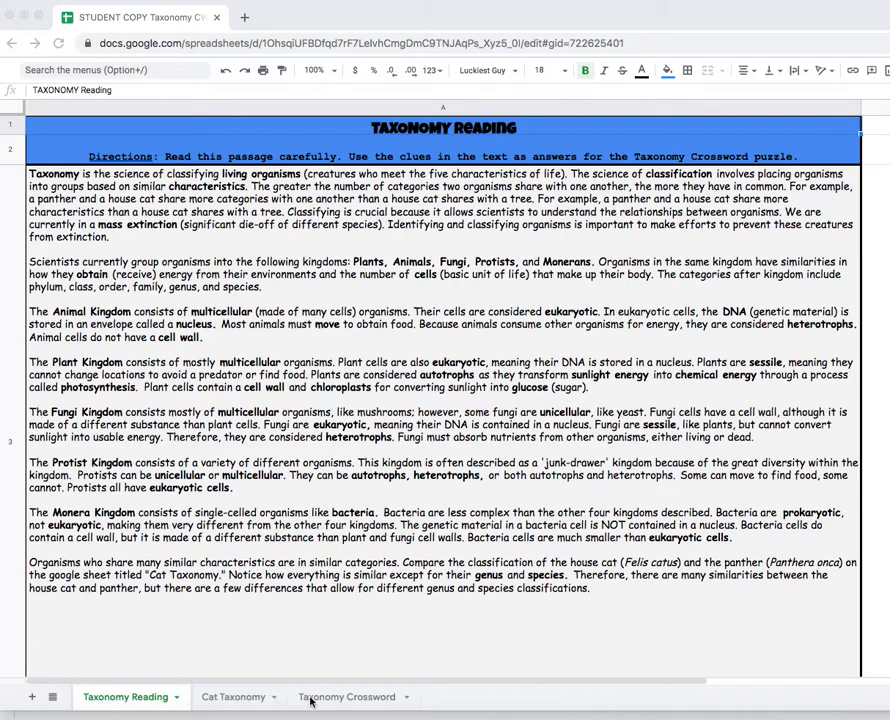
mouse_move(336, 704)
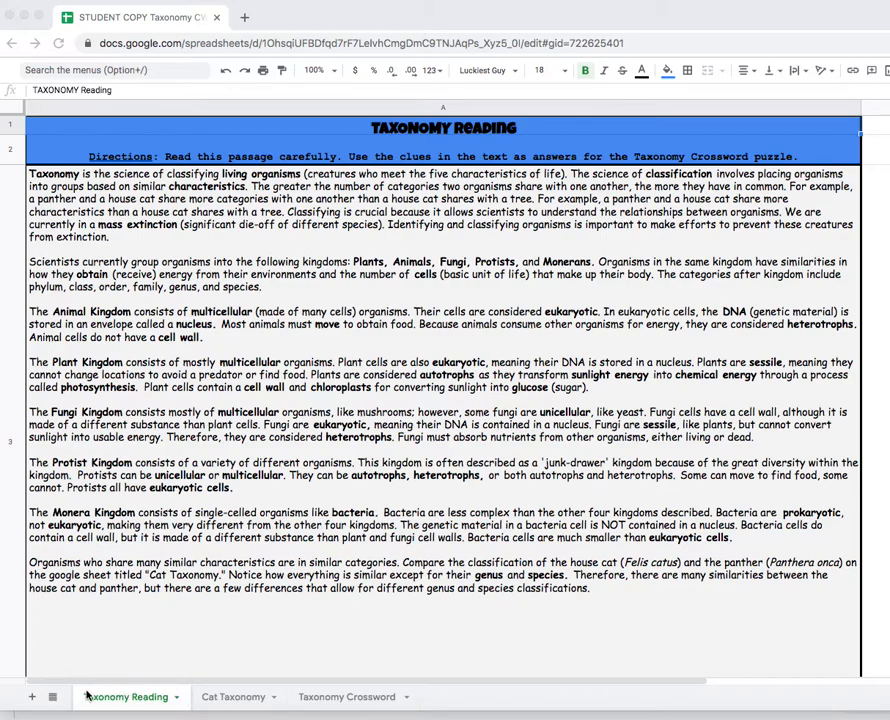
mouse_move(116, 700)
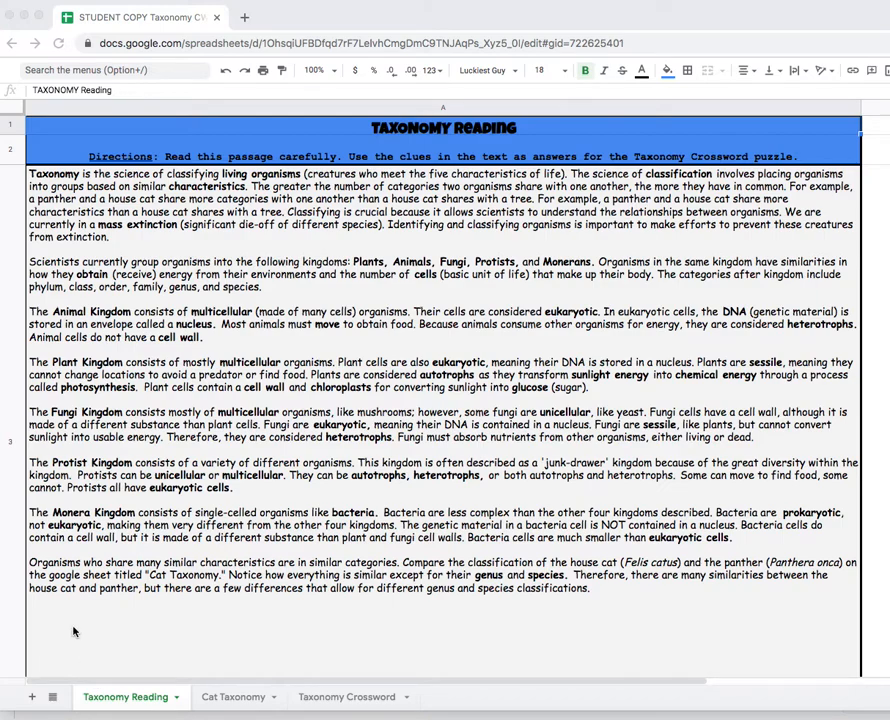
mouse_move(92, 624)
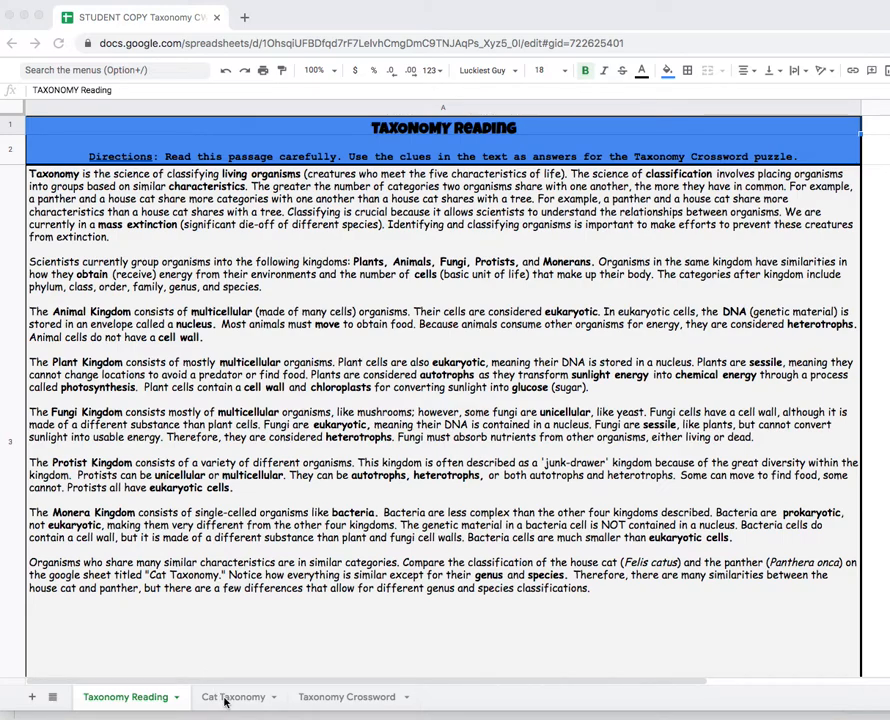
Switch to the Cat Taxonomy sheet with the house cat and panther table
left_click(232, 696)
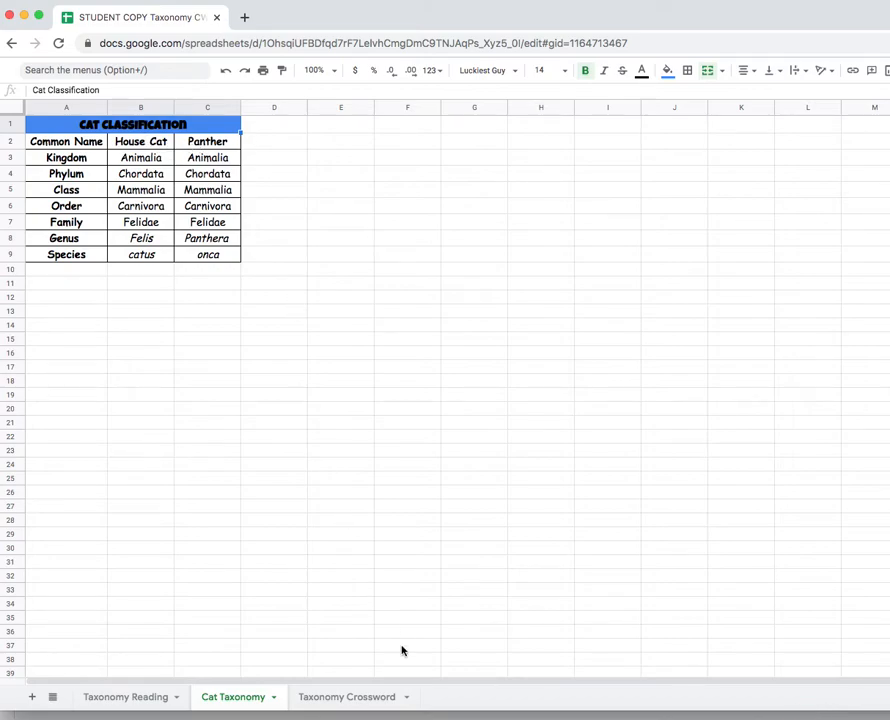
mouse_move(210, 700)
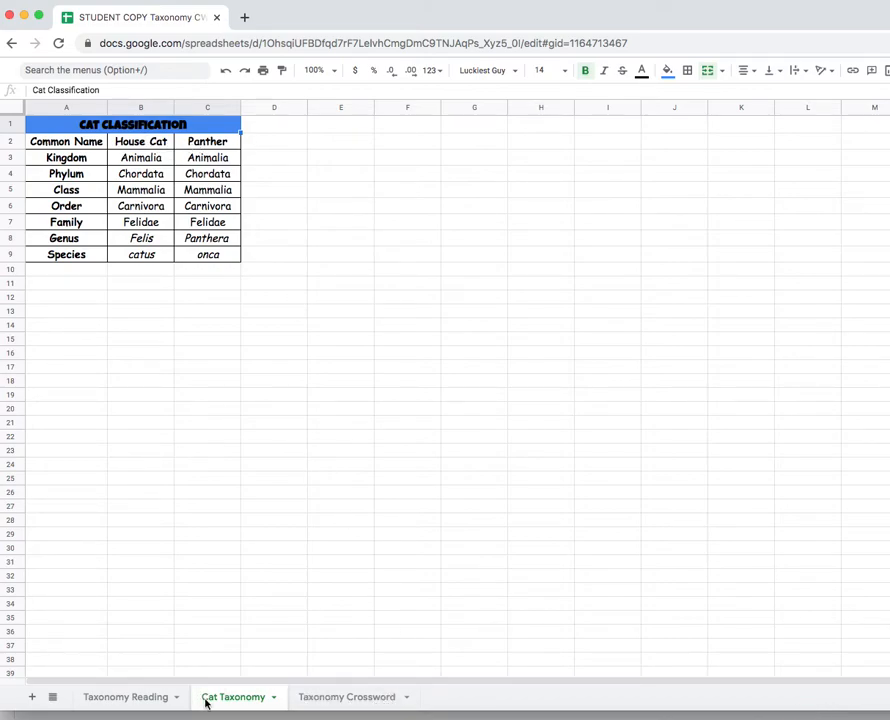
mouse_move(276, 712)
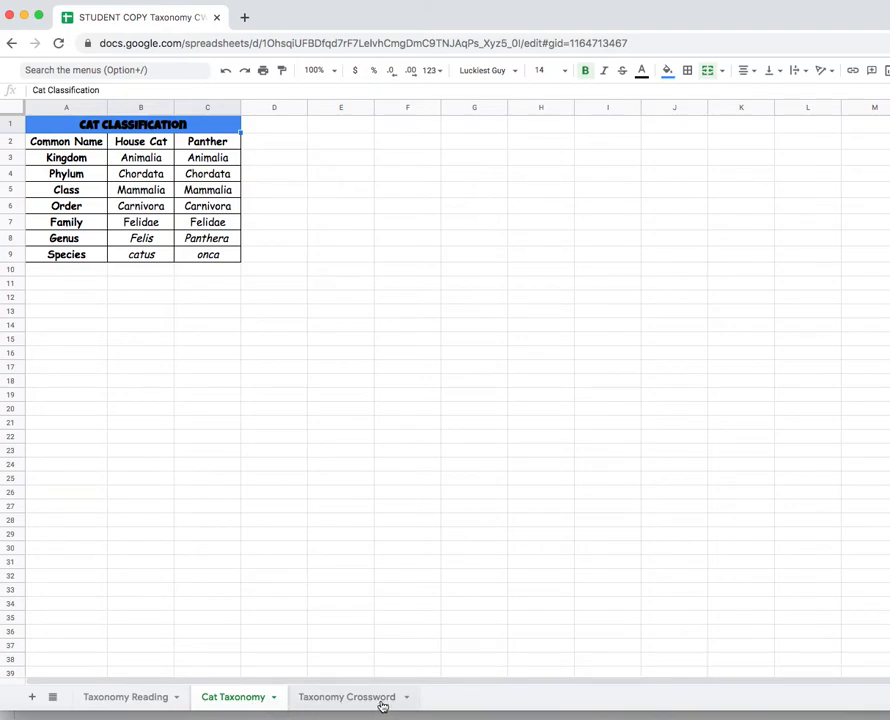
mouse_move(358, 708)
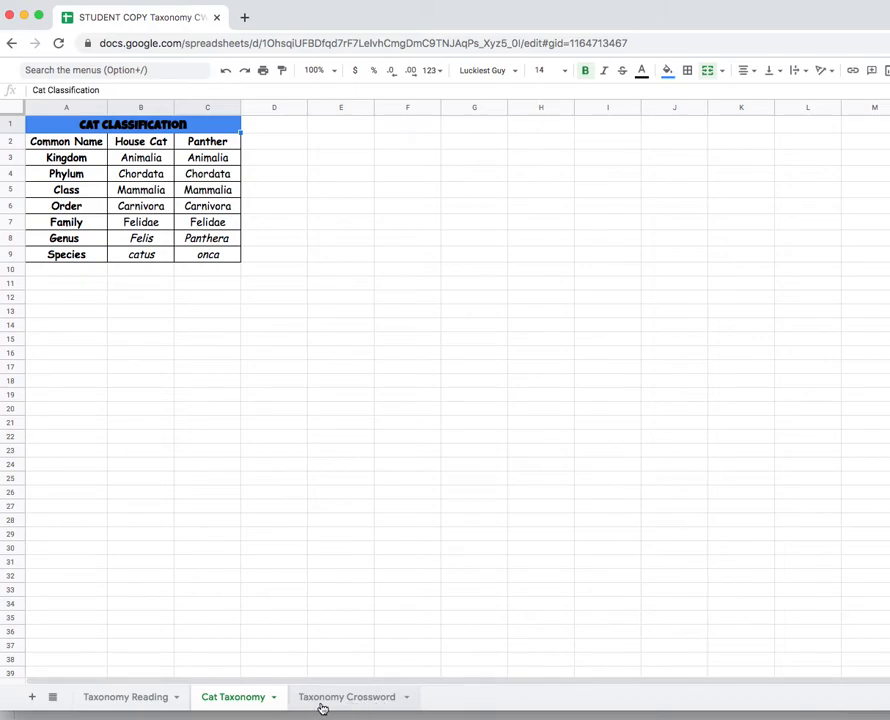
mouse_move(340, 706)
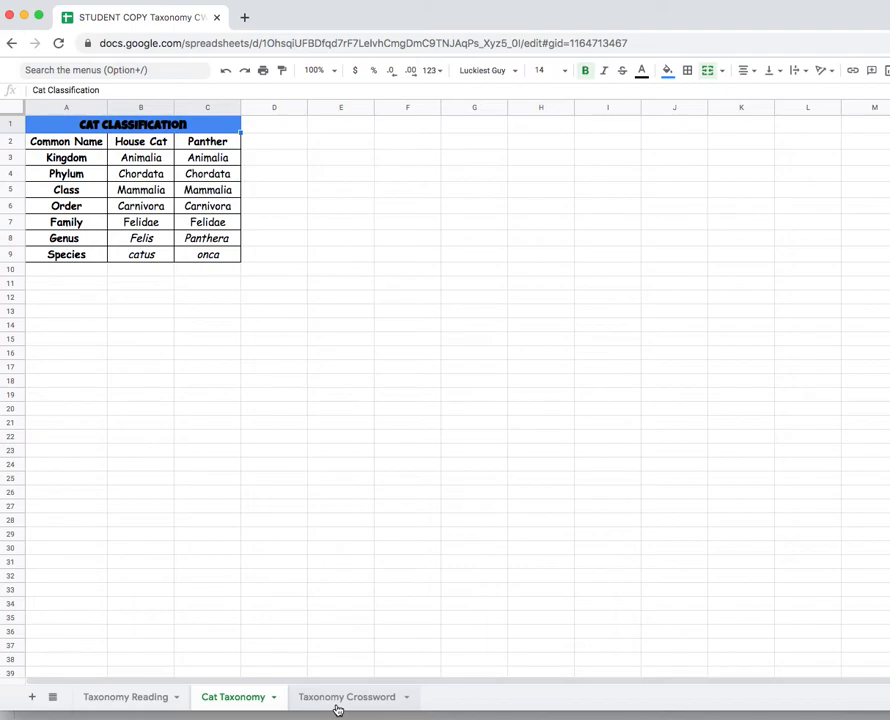
left_click(344, 696)
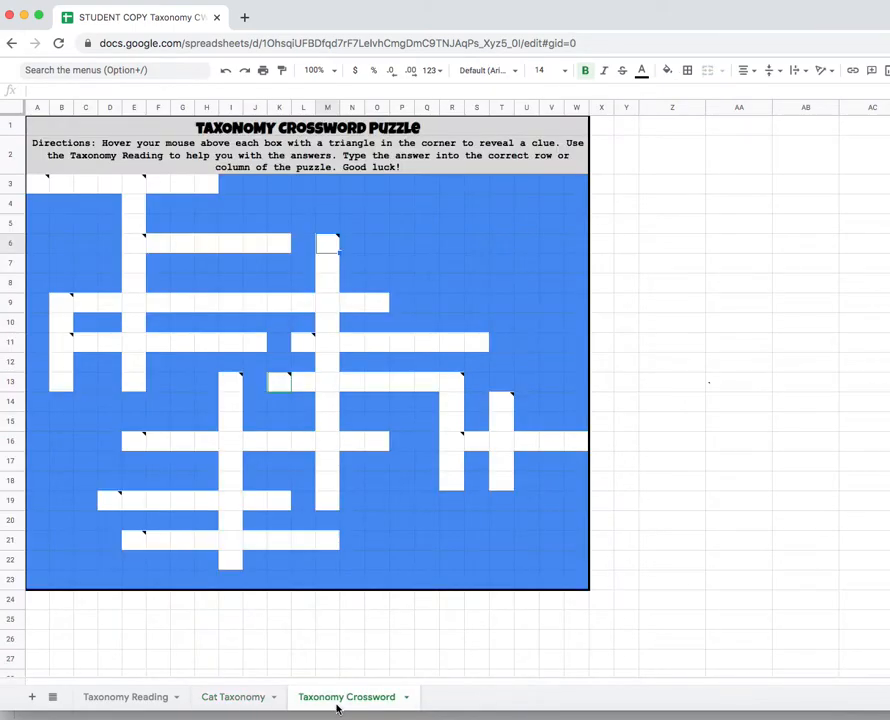
mouse_move(370, 684)
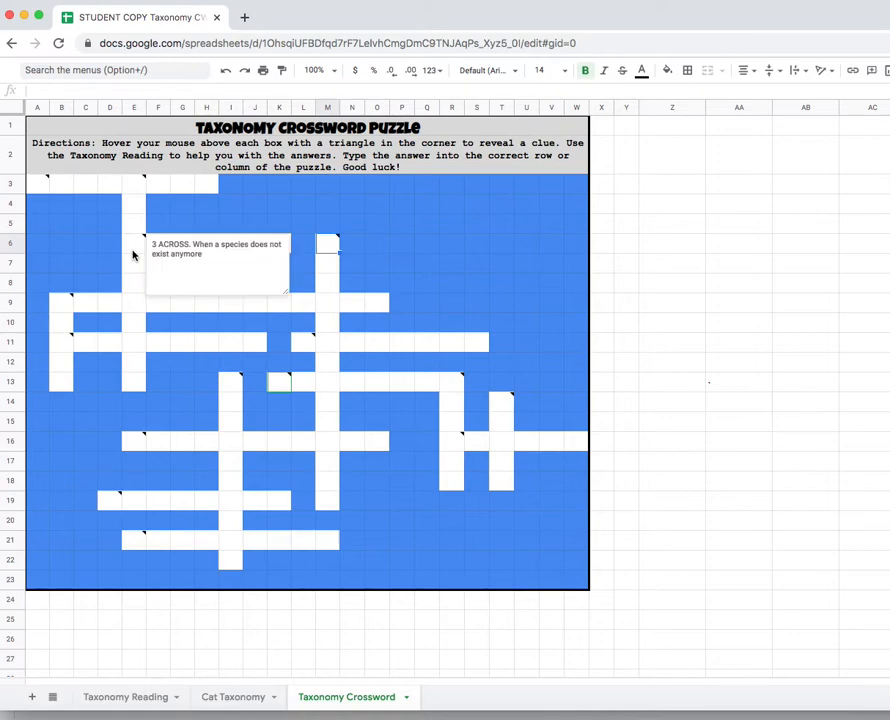
mouse_move(140, 192)
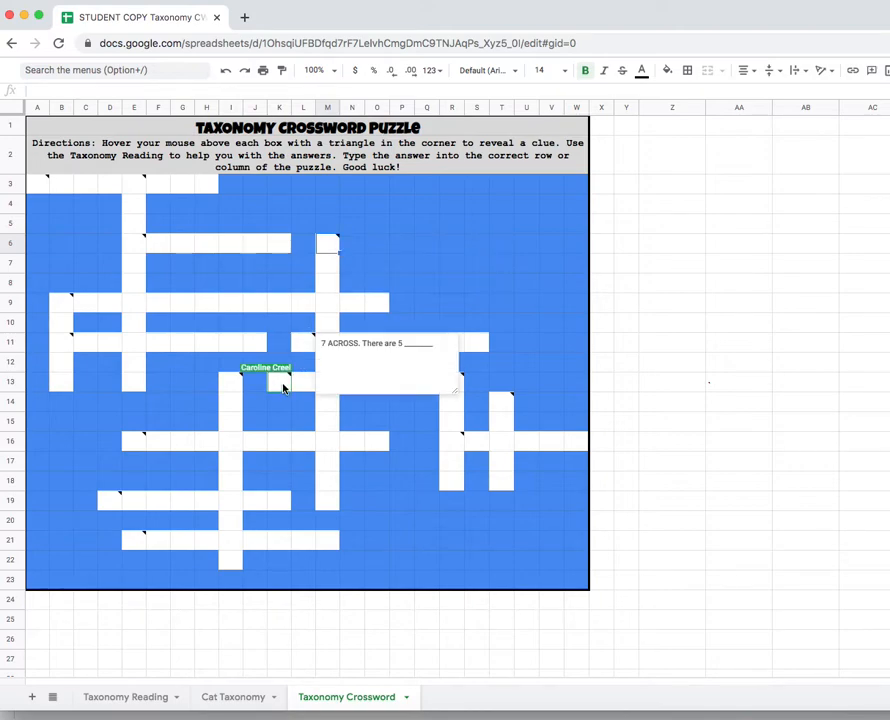
mouse_move(224, 386)
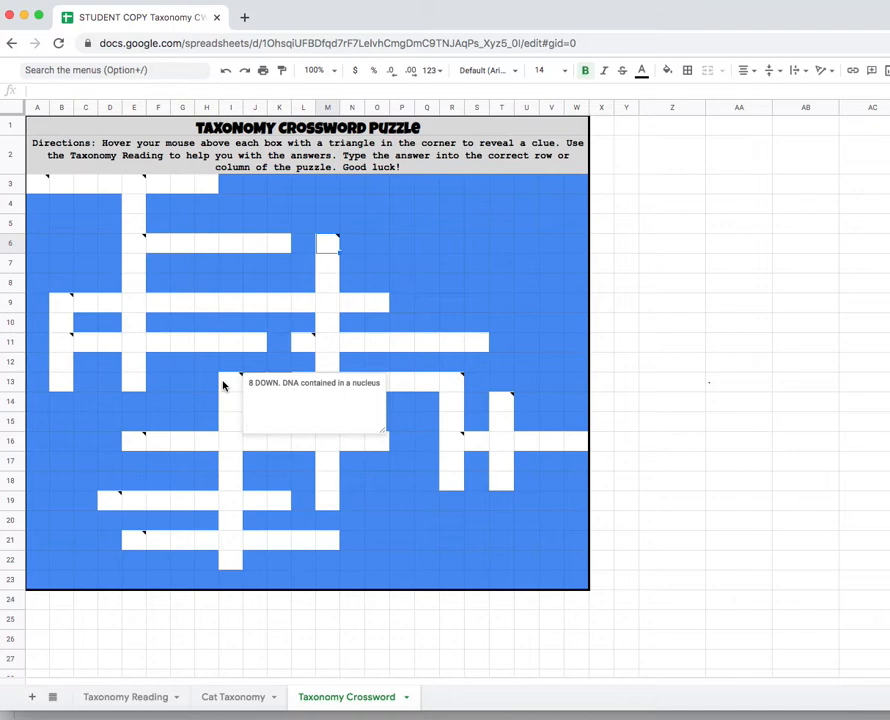
mouse_move(110, 226)
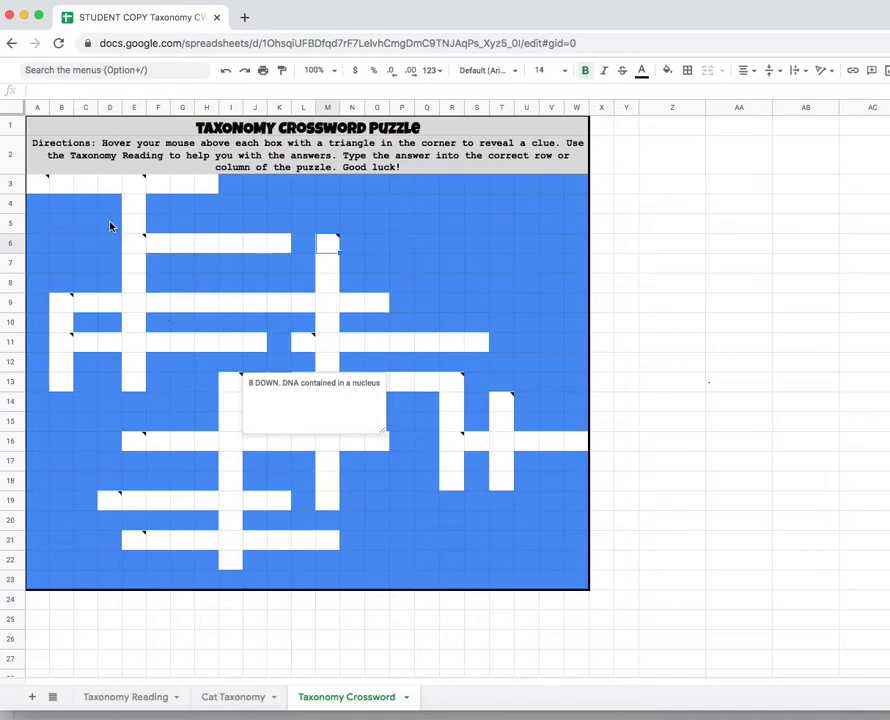
mouse_move(132, 250)
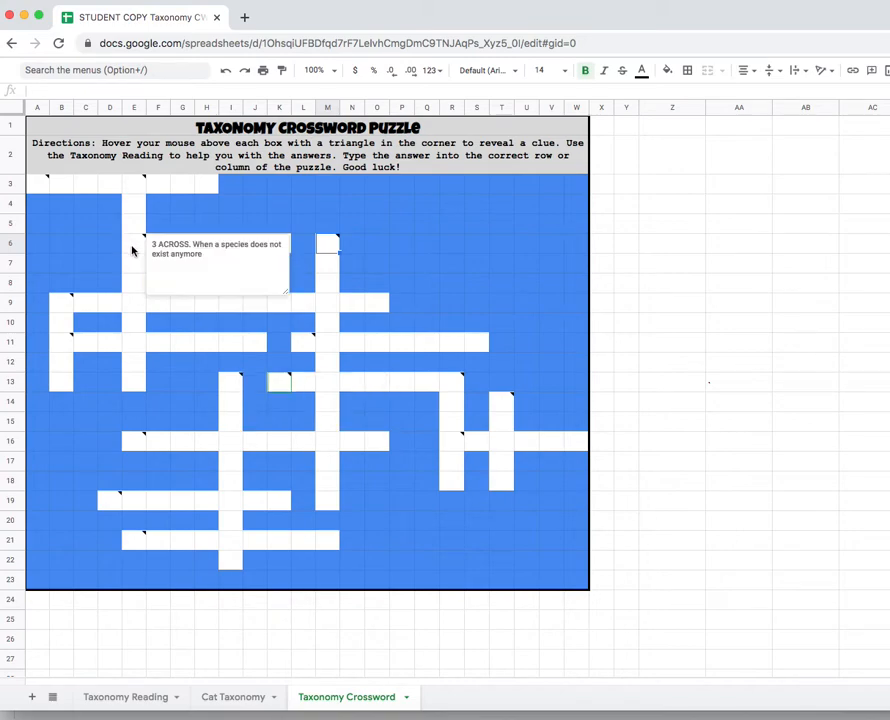
mouse_move(188, 216)
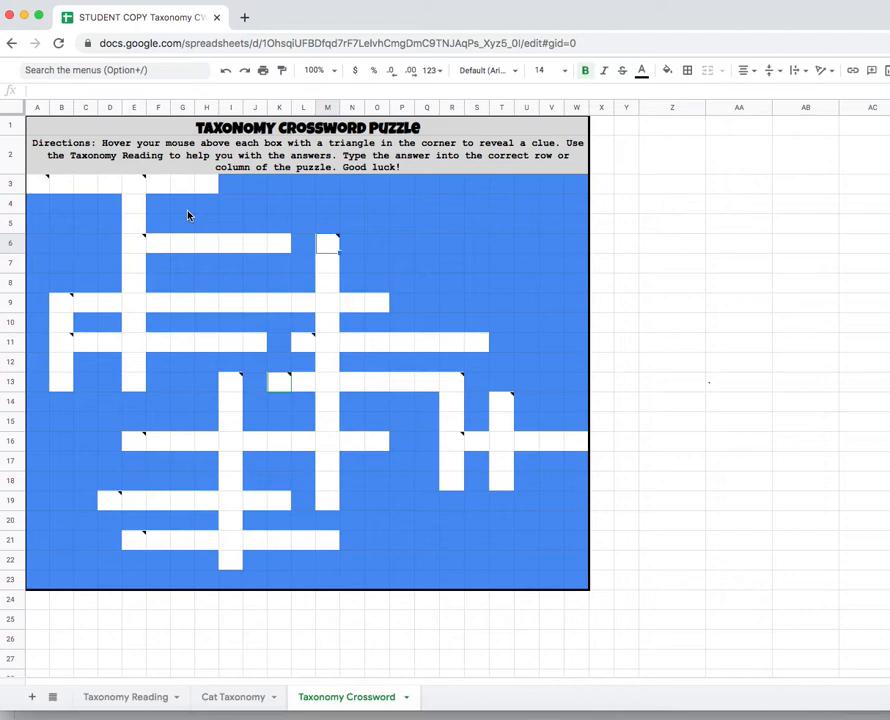
mouse_move(146, 240)
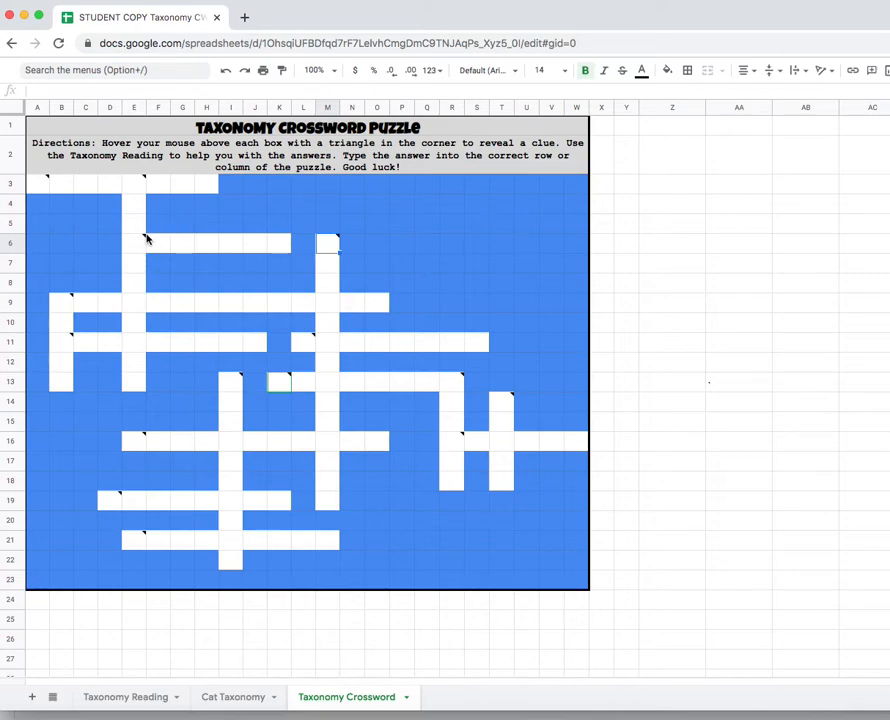
mouse_move(144, 240)
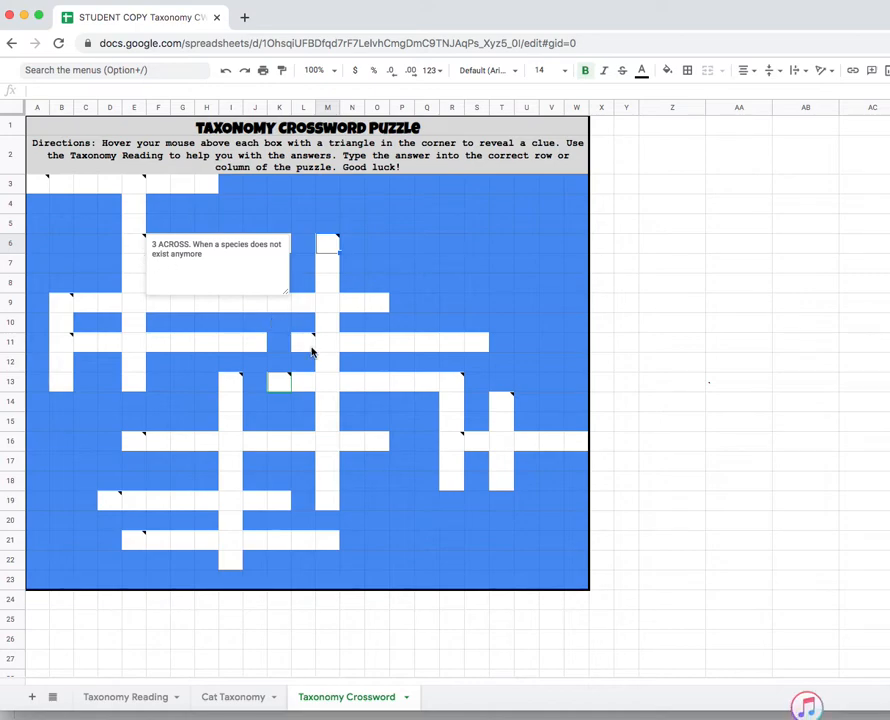
mouse_move(308, 348)
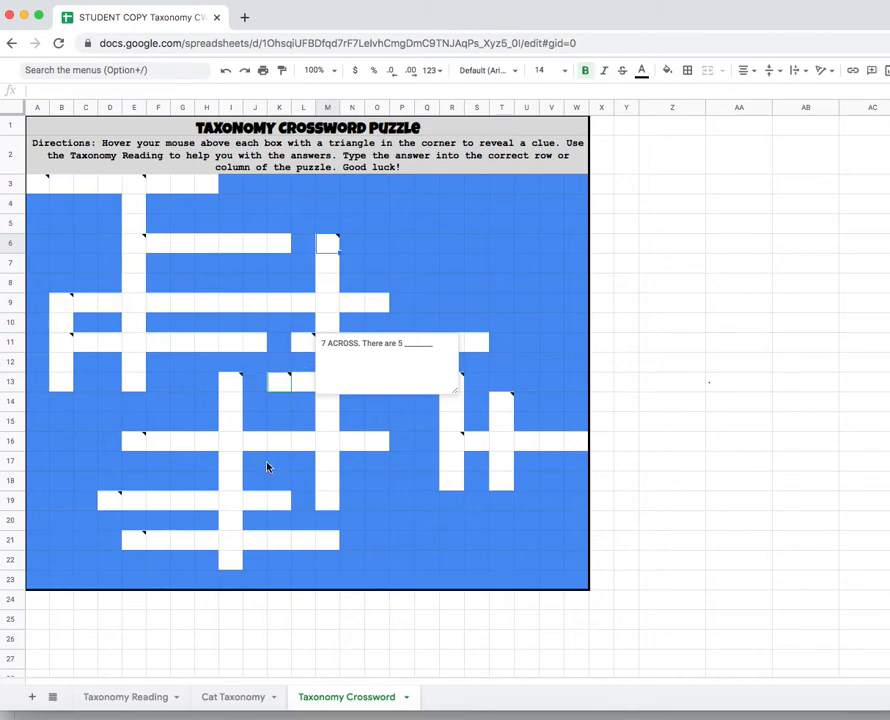
Switch to the Taxonomy Reading sheet to read the passage on kingdoms
left_click(124, 696)
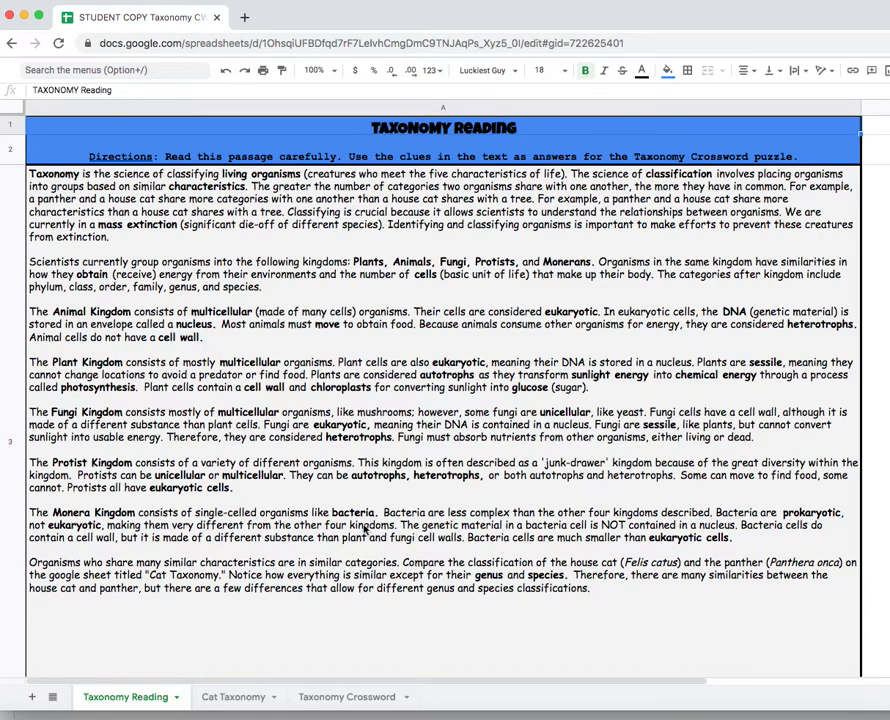
mouse_move(290, 552)
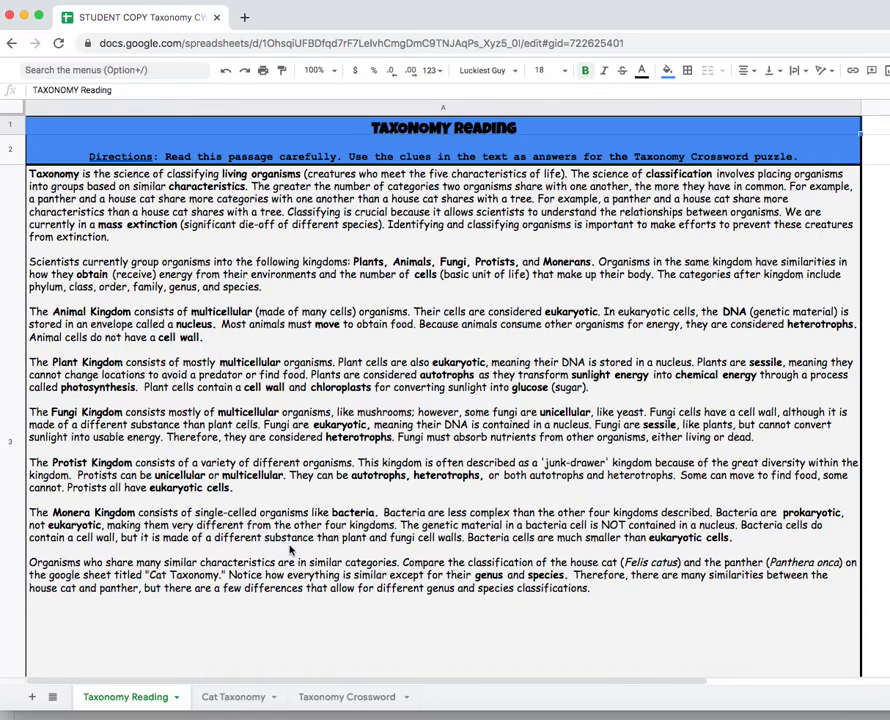
mouse_move(308, 578)
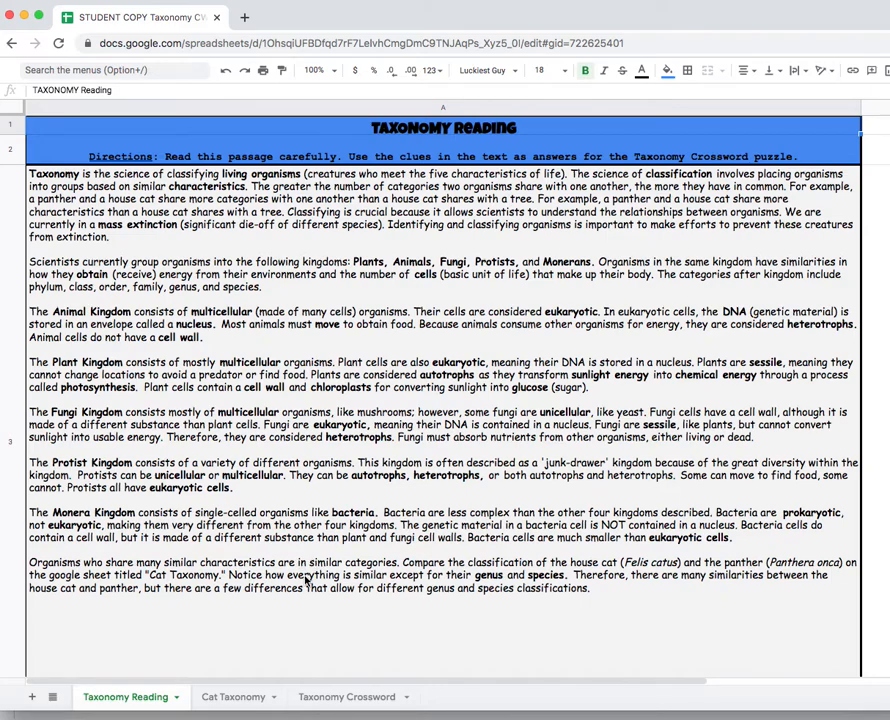
Return to the Taxonomy Crossword sheet and enter KINGDOMS letter by letter across row 11
left_click(348, 696)
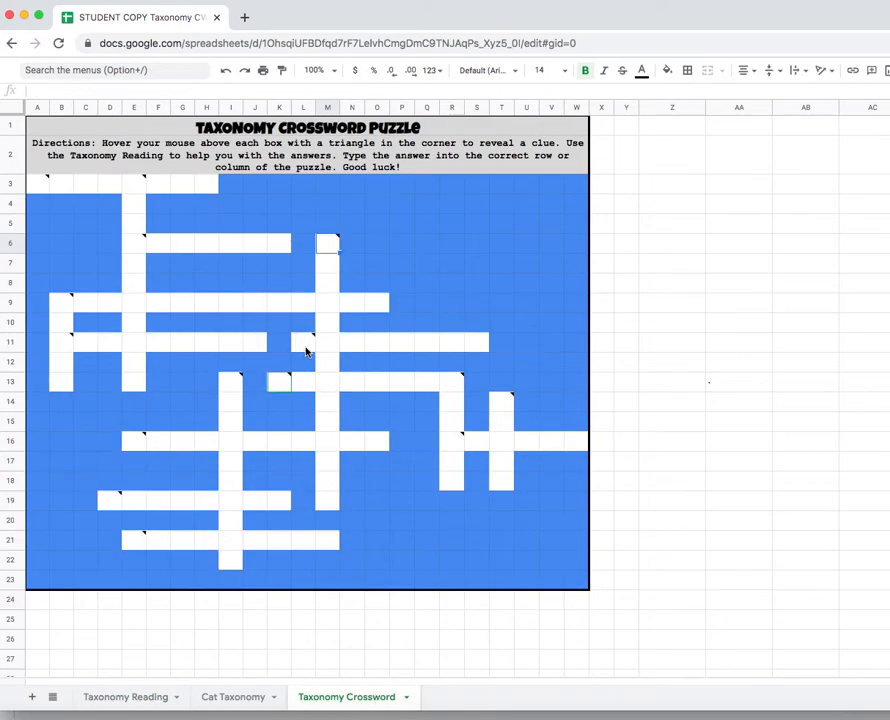
mouse_move(308, 348)
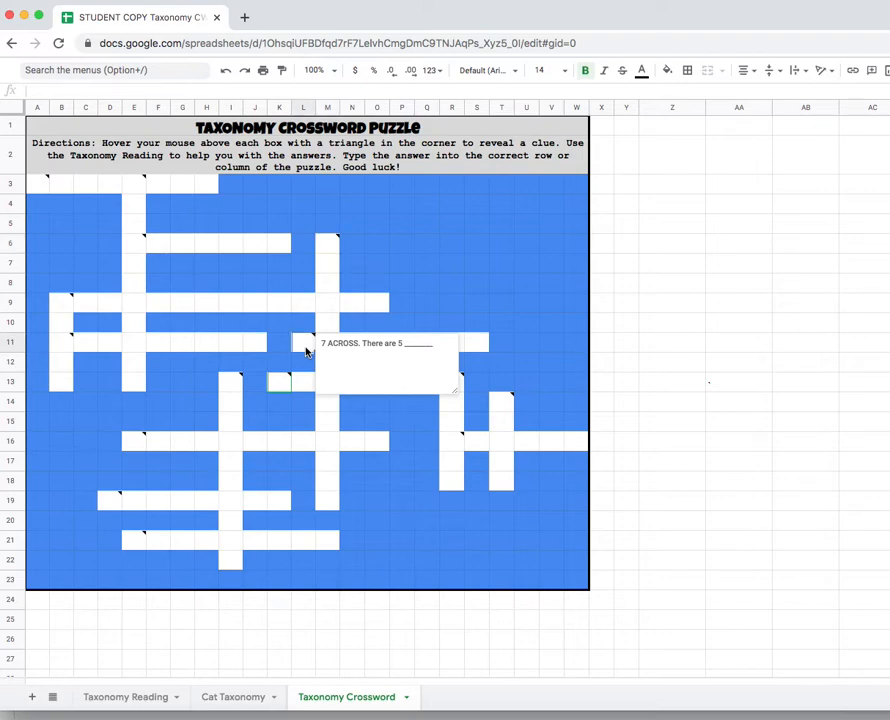
type("K")
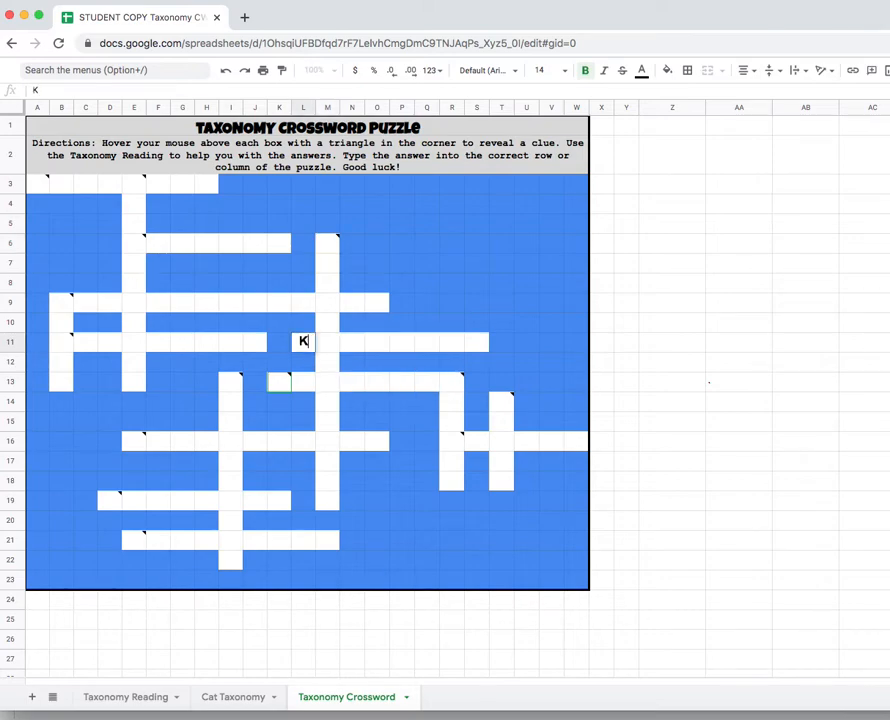
type("KIN")
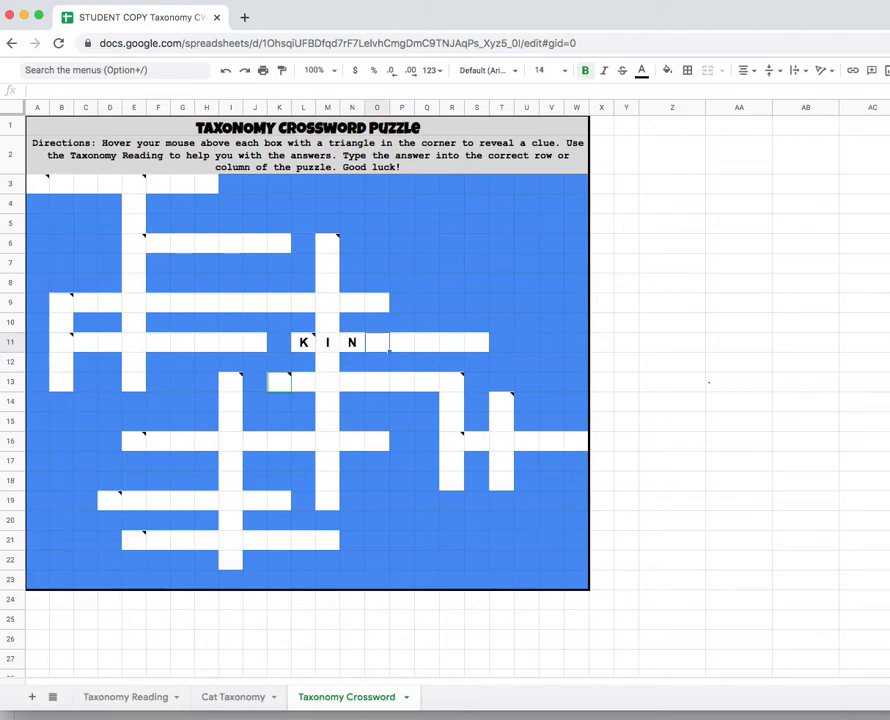
type("G")
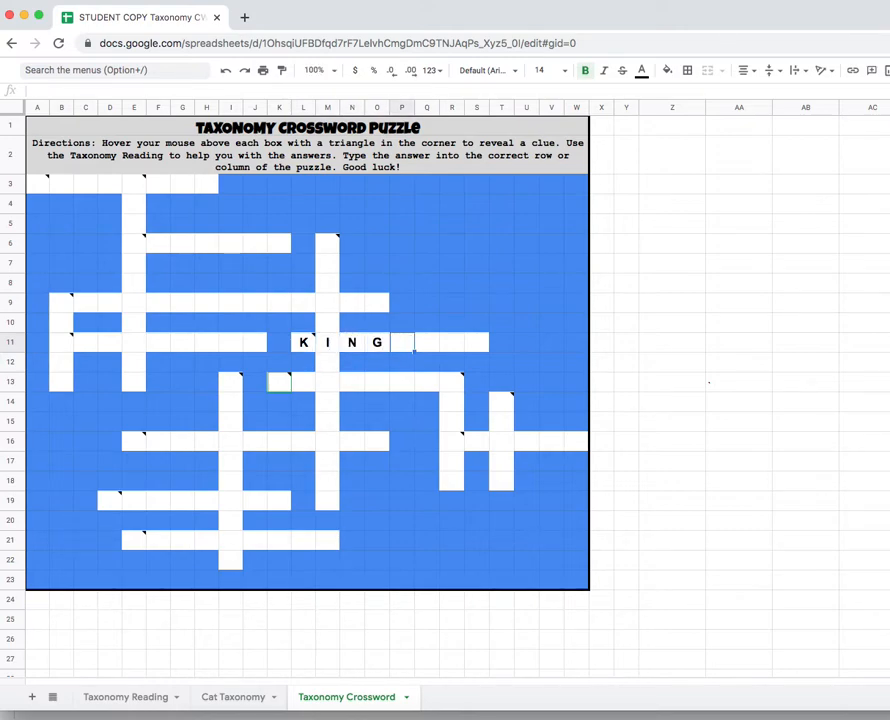
type("DOM")
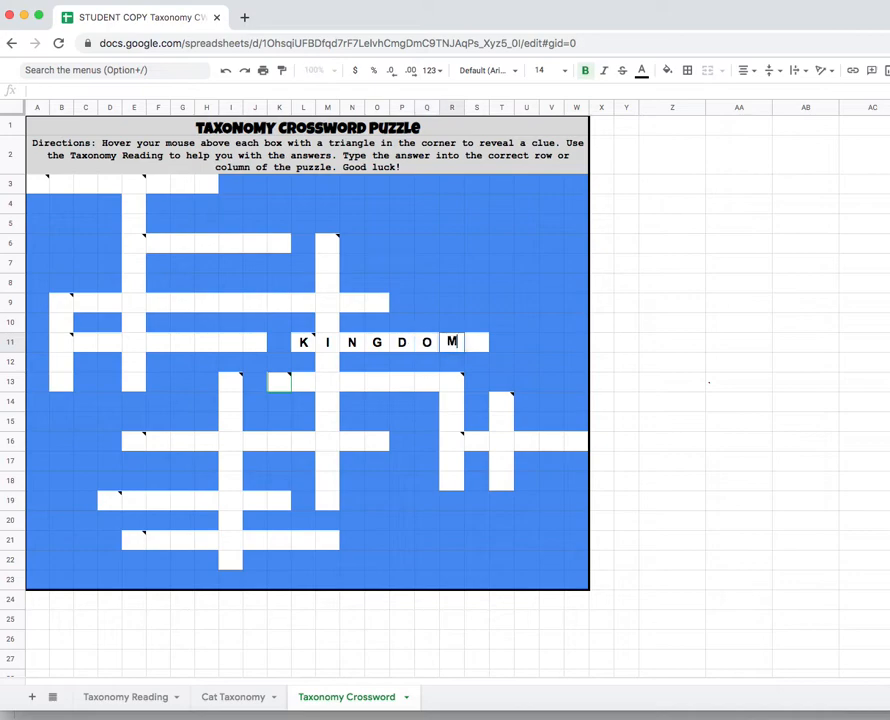
type("S")
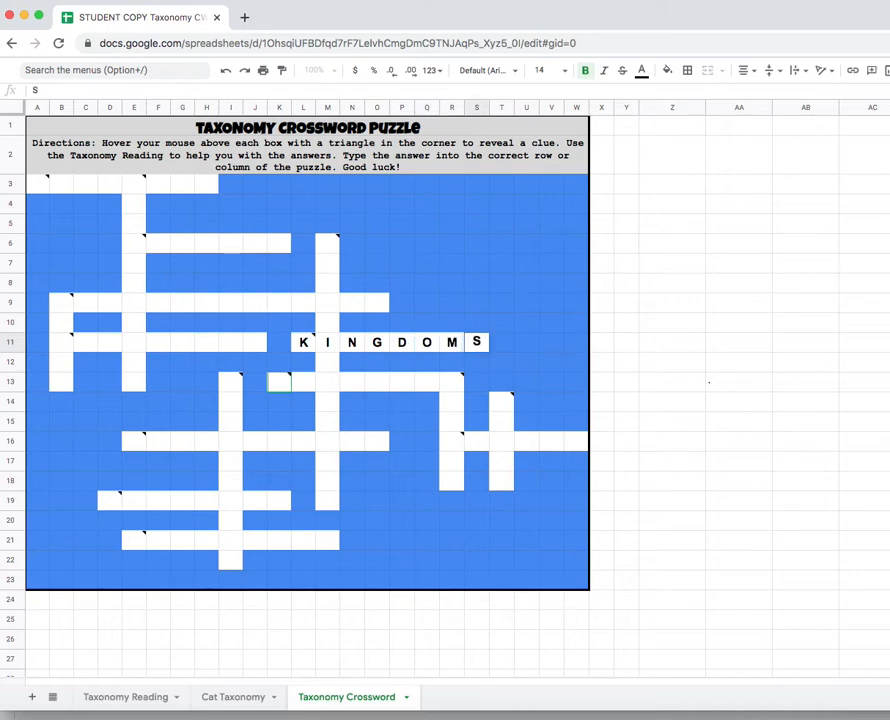
mouse_move(304, 344)
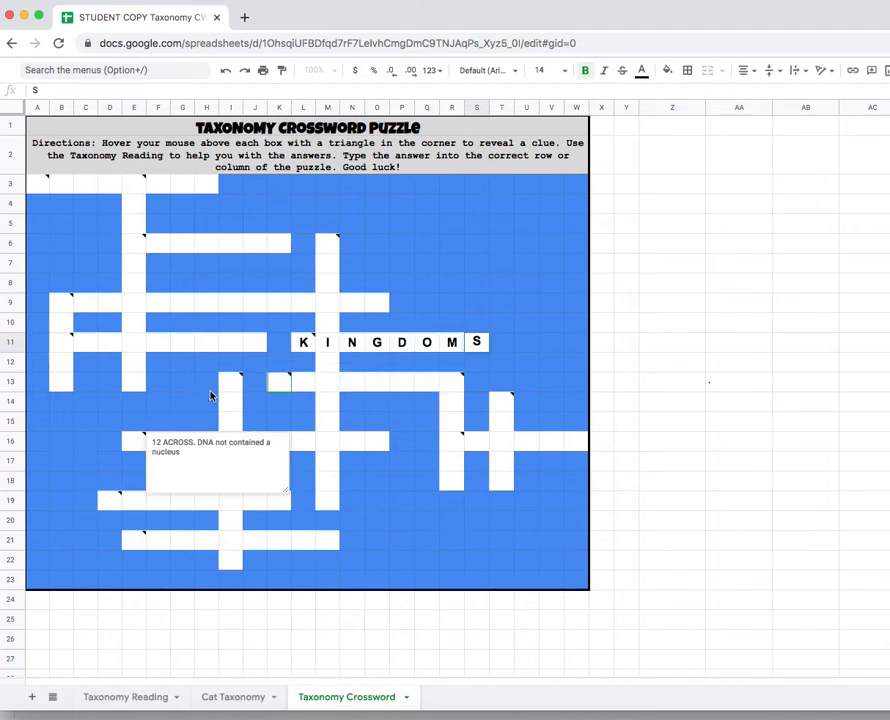
mouse_move(226, 390)
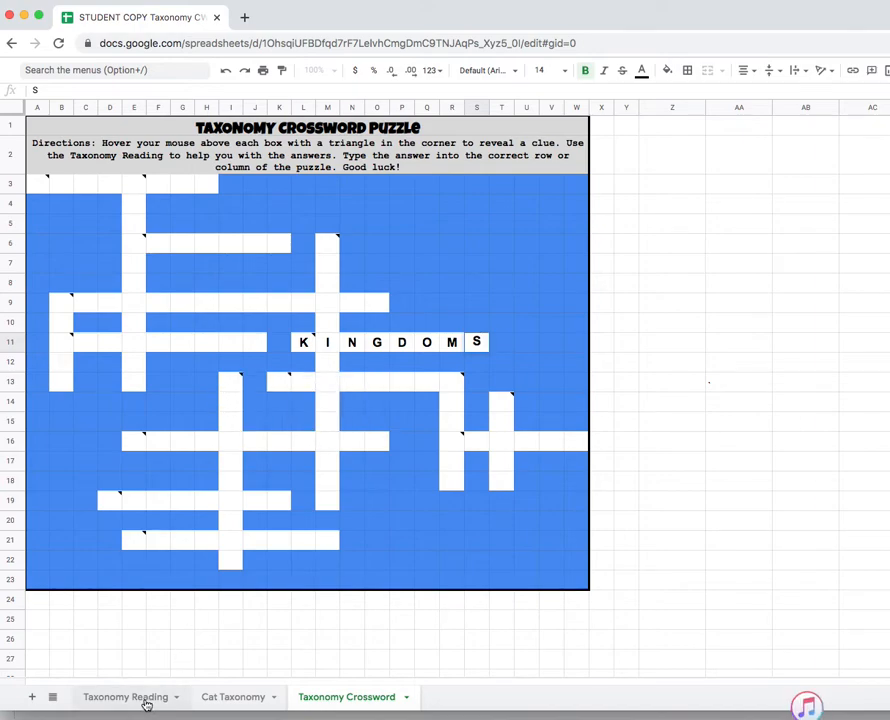
left_click(128, 696)
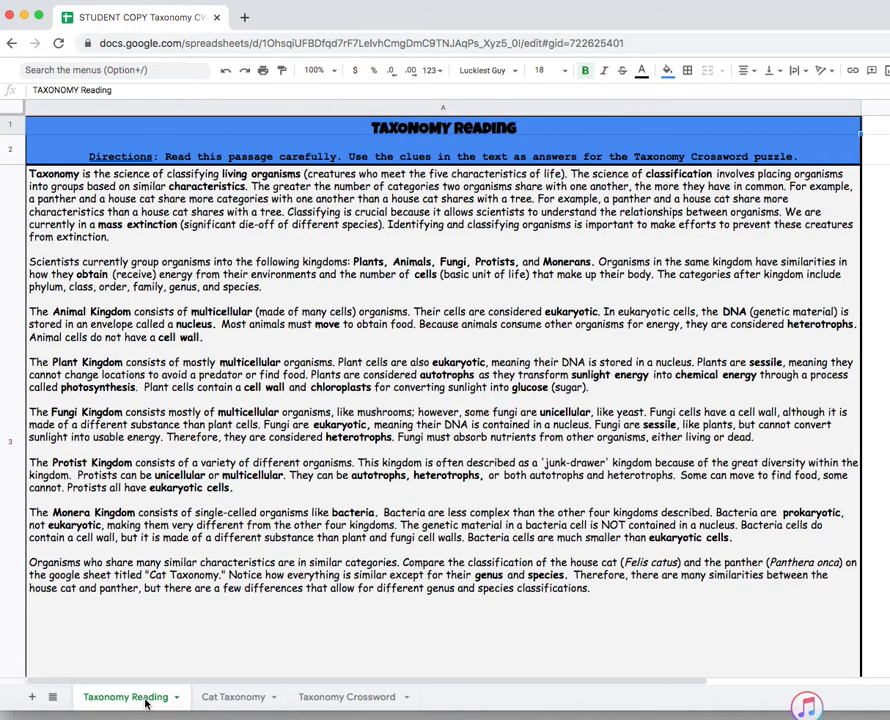
left_click(348, 696)
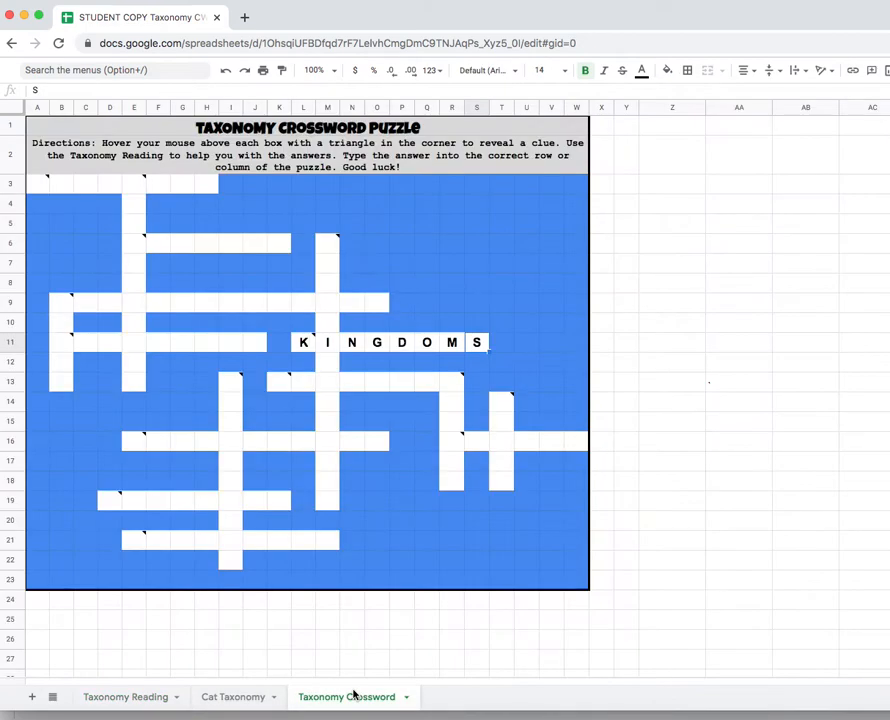